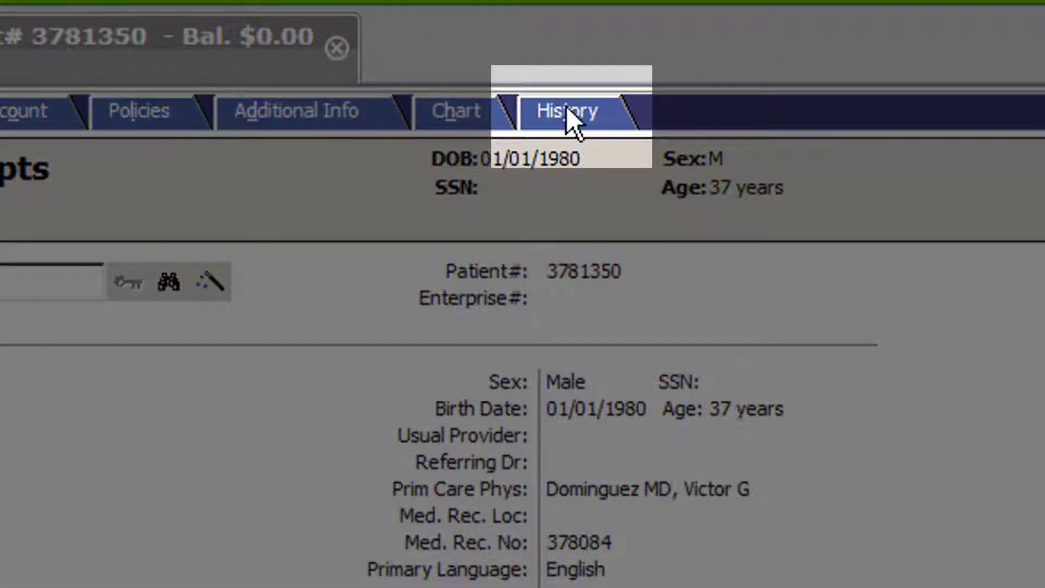
pyautogui.moveTo(593, 137)
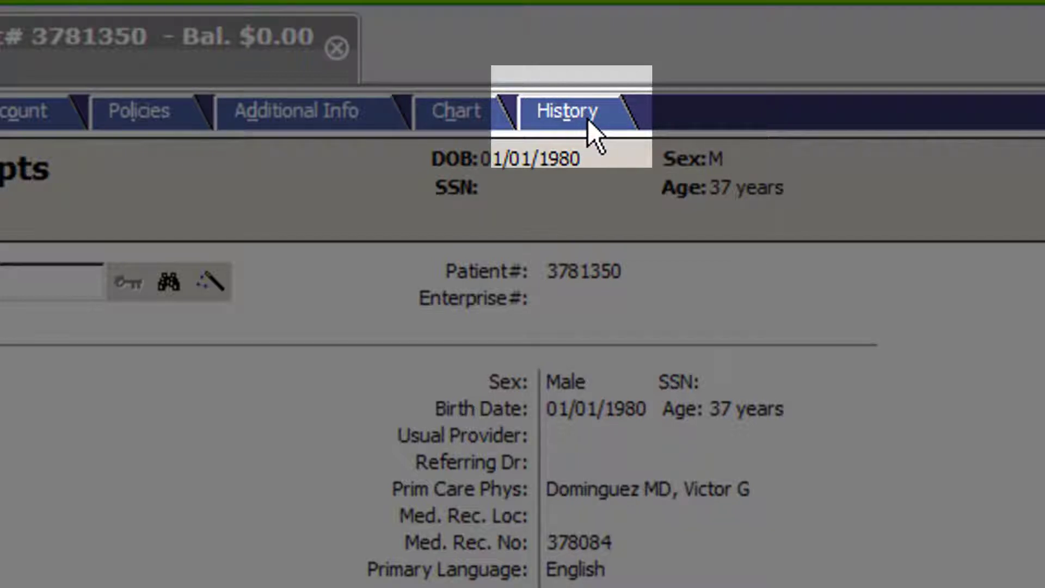
# Show the History tab listing the registration's two dated modification entries.
pyautogui.click(566, 110)
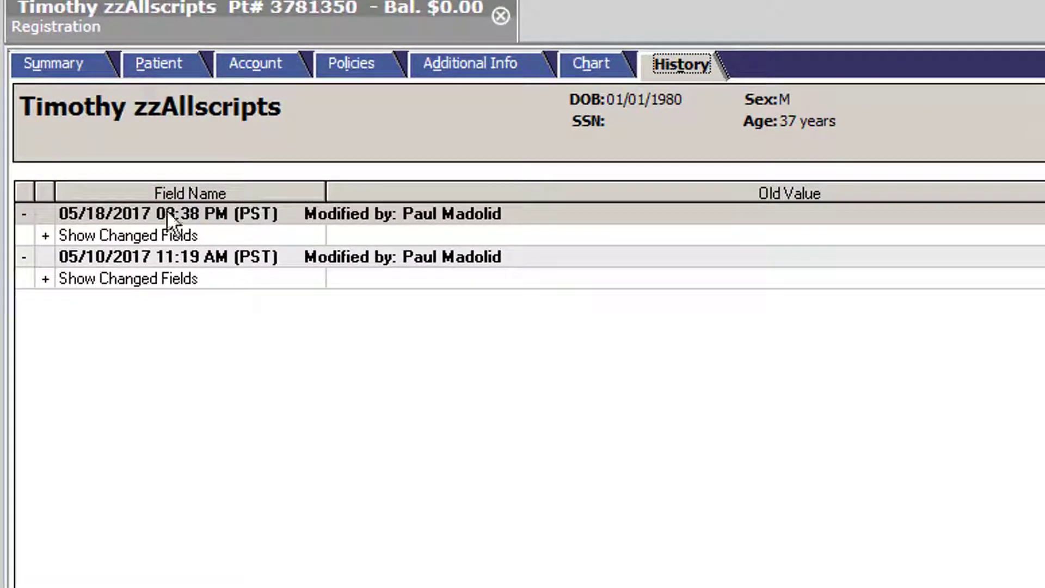
pyautogui.moveTo(443, 224)
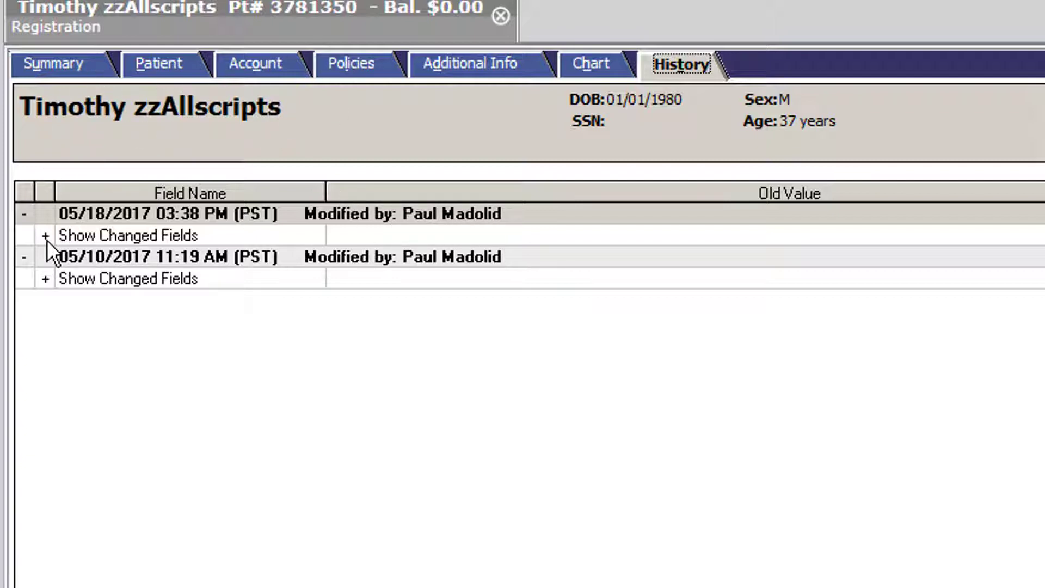
# Expand Show Changed Fields for the 05/18/2017 03:38 PM entry, e.g. Paul to Timothy.
pyautogui.click(44, 235)
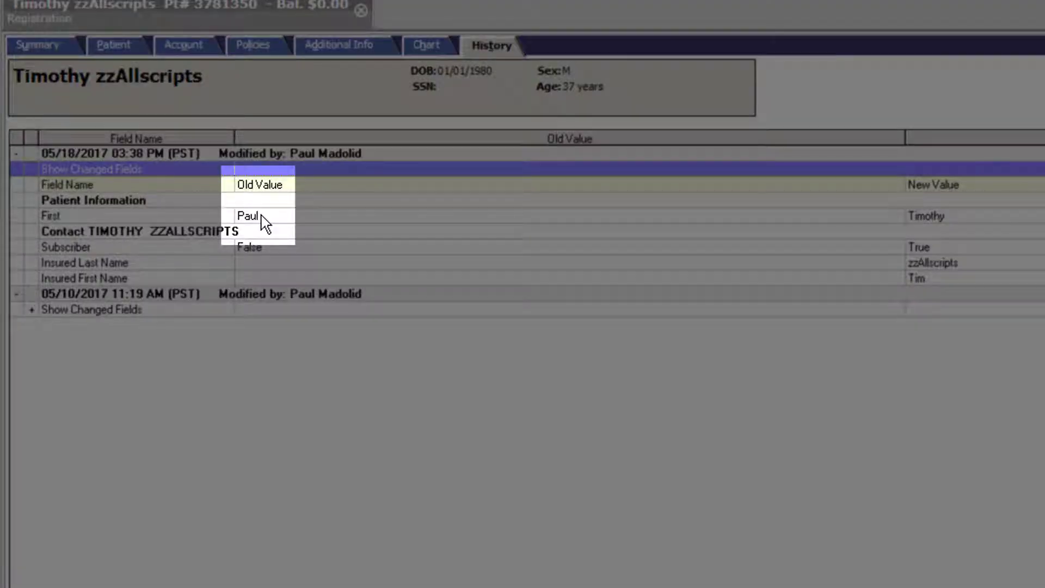
pyautogui.moveTo(944, 226)
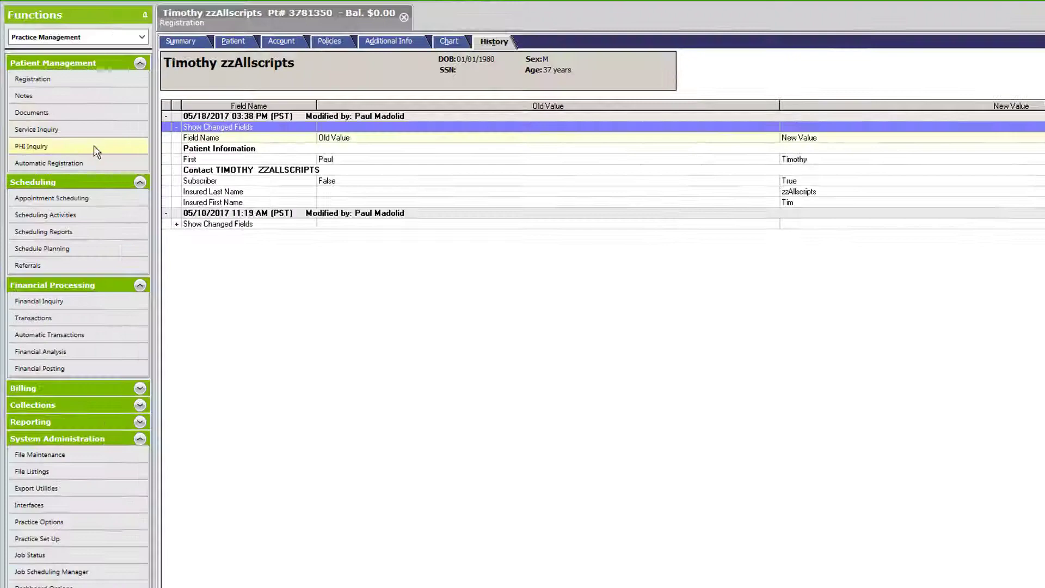
# Open PHI Inquiry filtered to one selected operator for access date 05/18/2017.
pyautogui.click(32, 146)
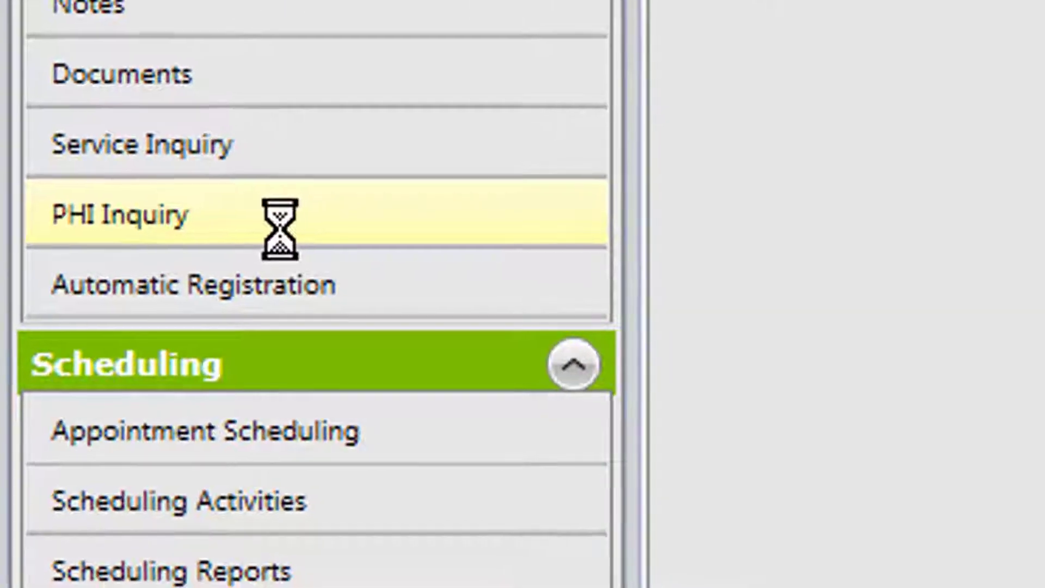
pyautogui.click(118, 213)
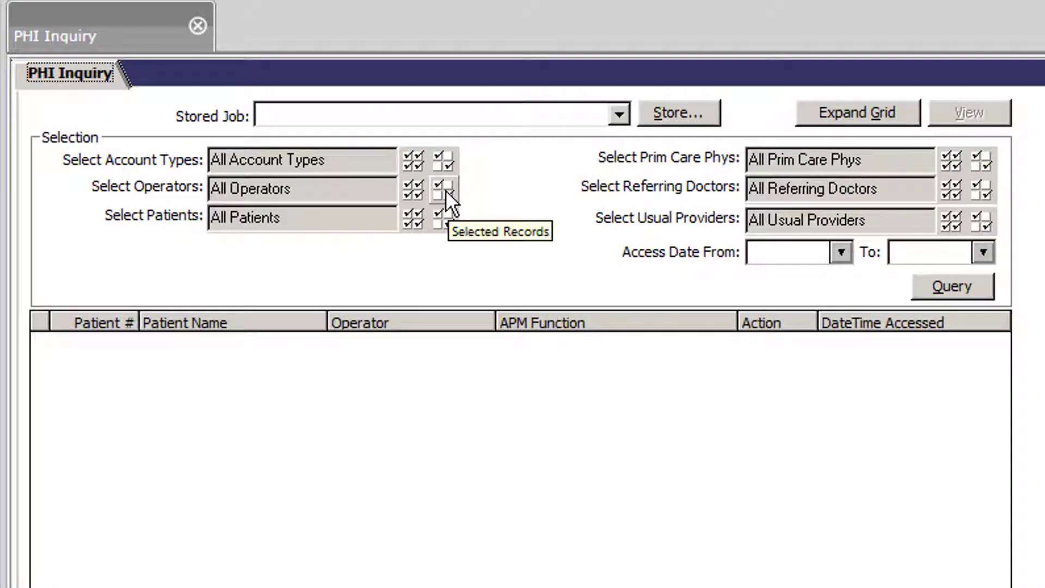
pyautogui.click(441, 189)
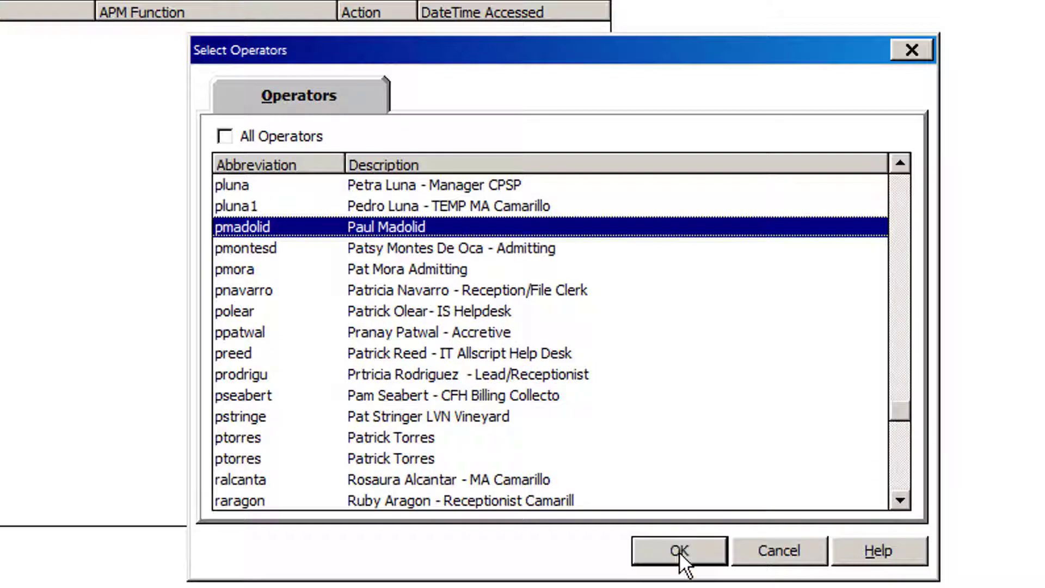
pyautogui.click(679, 550)
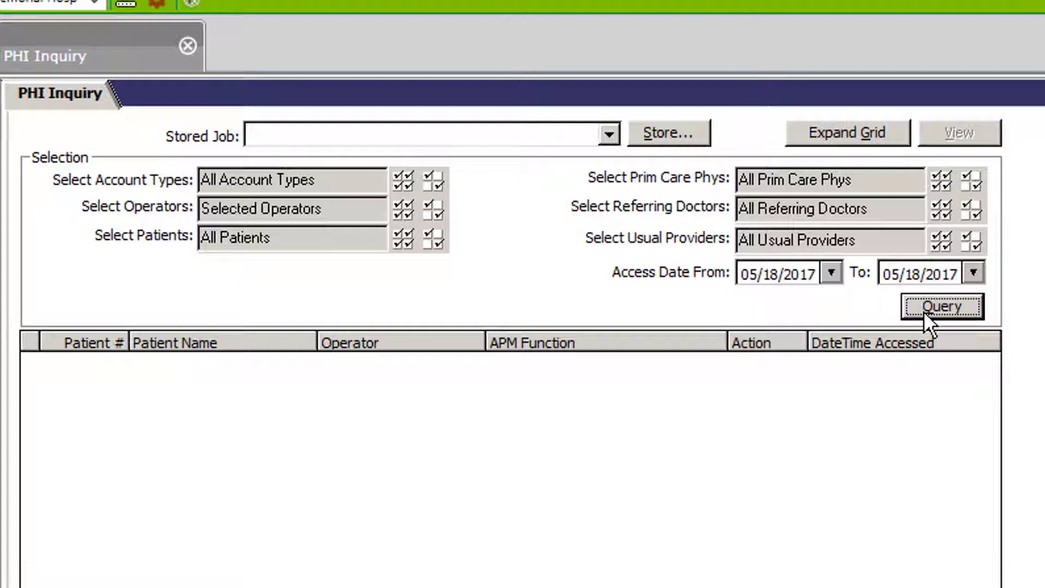
pyautogui.click(942, 306)
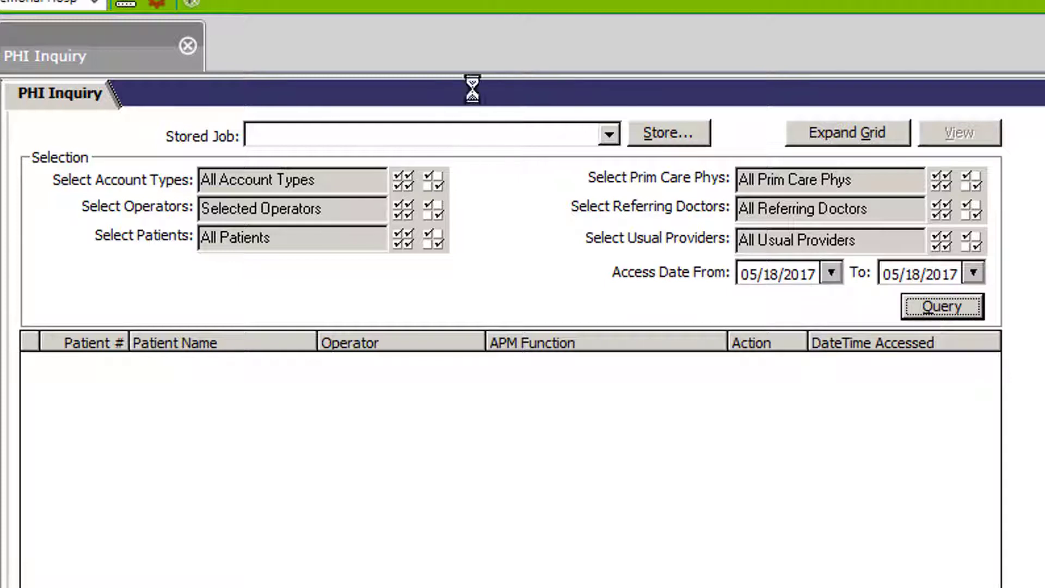
pyautogui.click(941, 306)
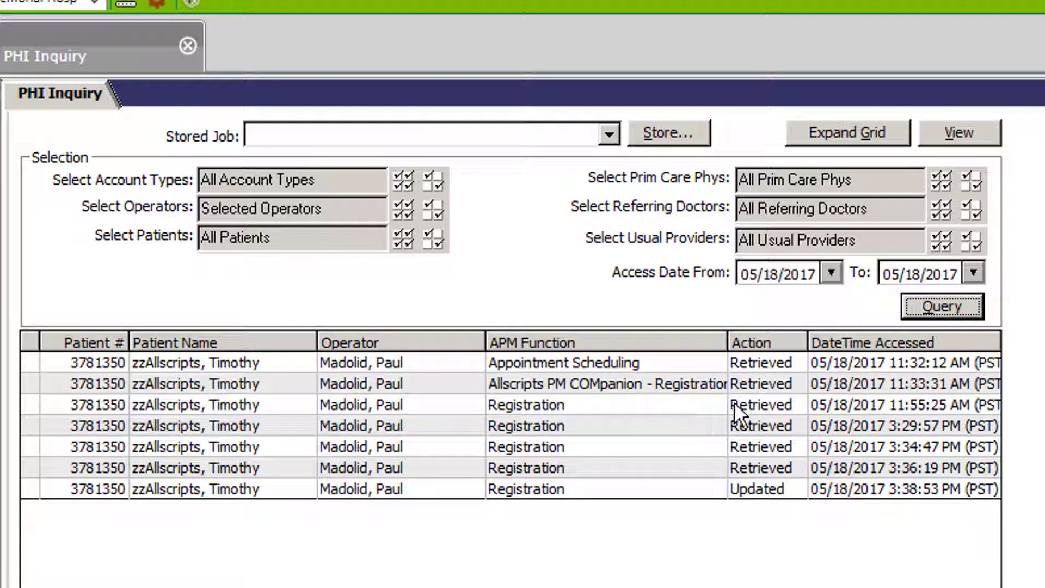
pyautogui.moveTo(483, 360)
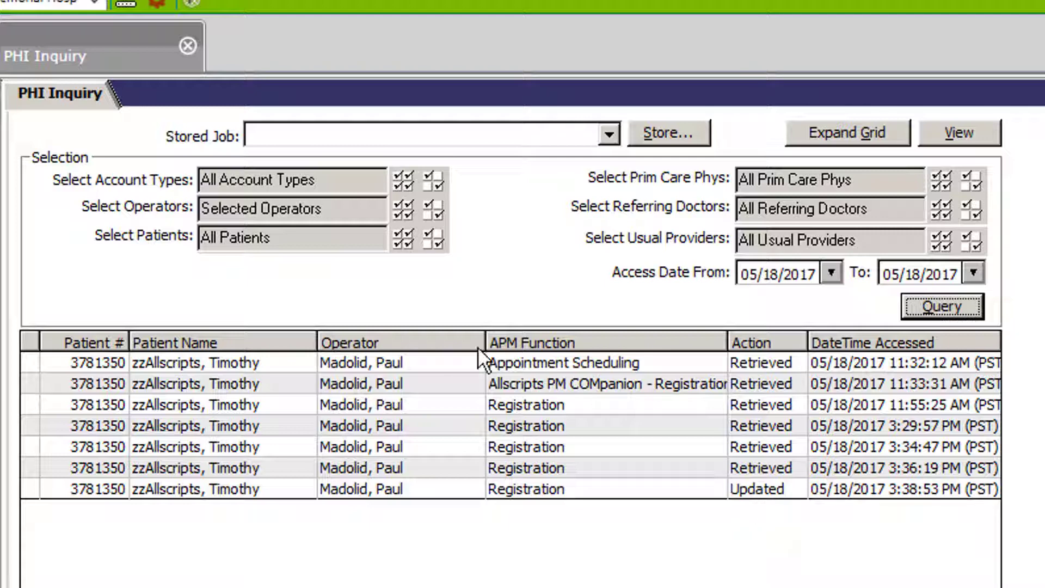
pyautogui.moveTo(967, 145)
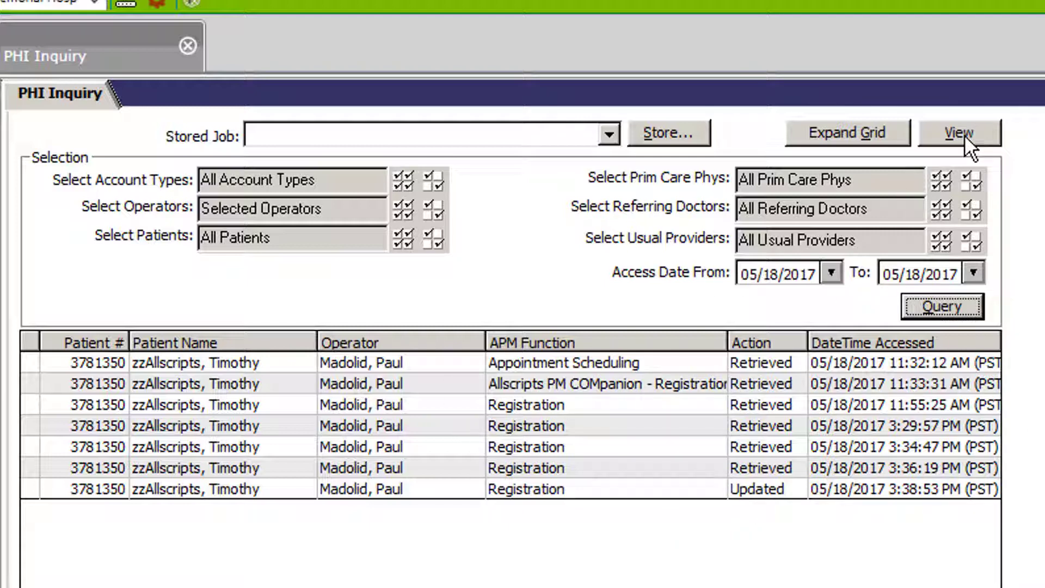
pyautogui.moveTo(980, 166)
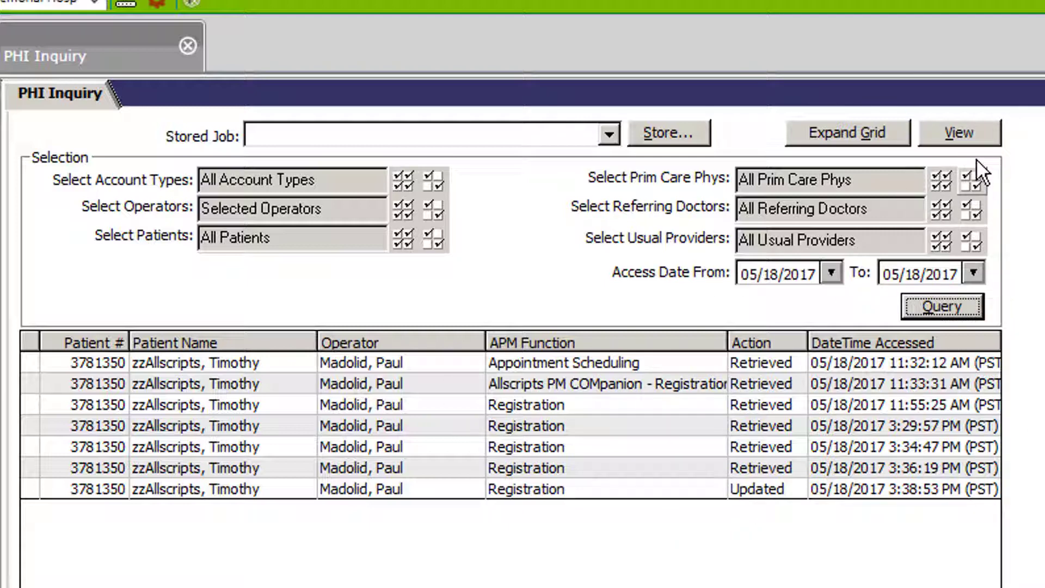